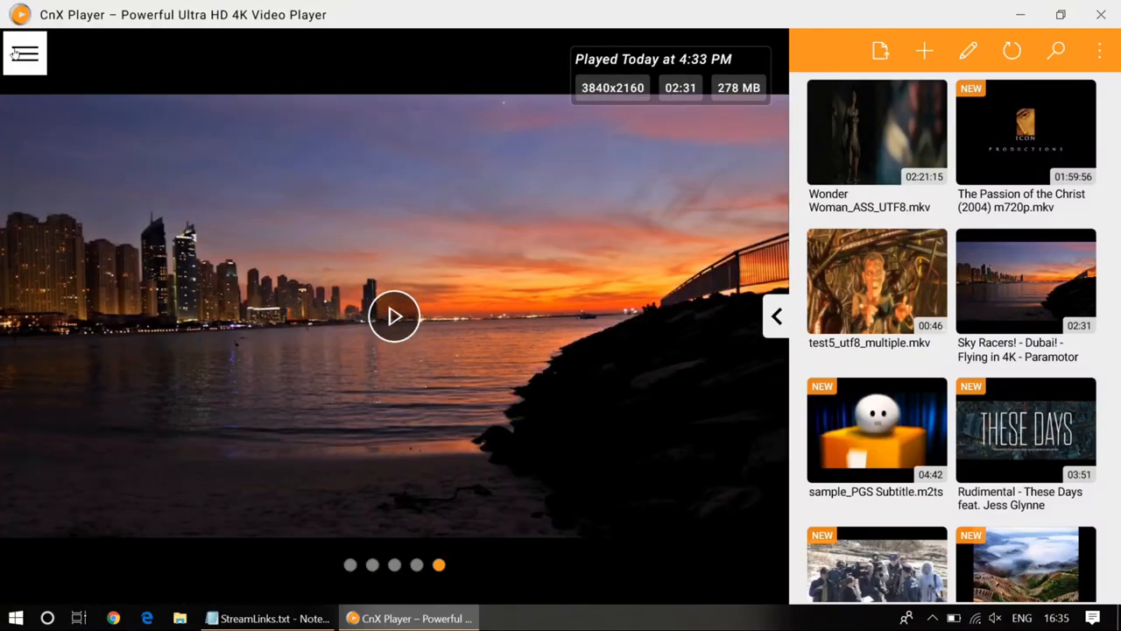
mouse_move(25, 54)
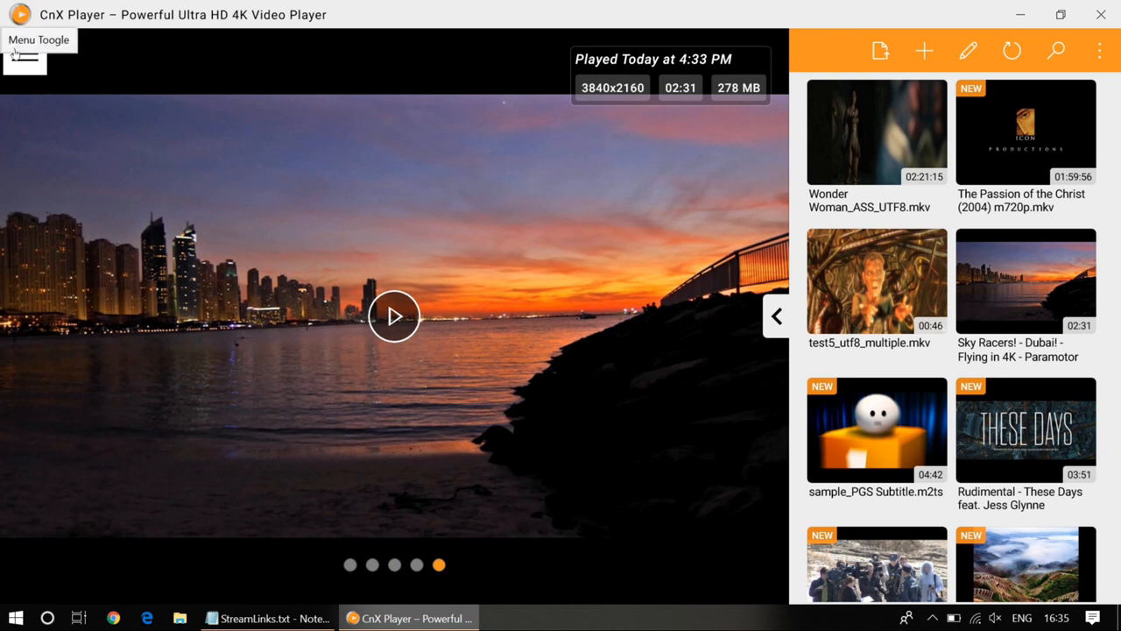
Reach the Upgrade Features window from the side menu, showing Professional Codecs and Remove Advertisement as purchased.
click(24, 56)
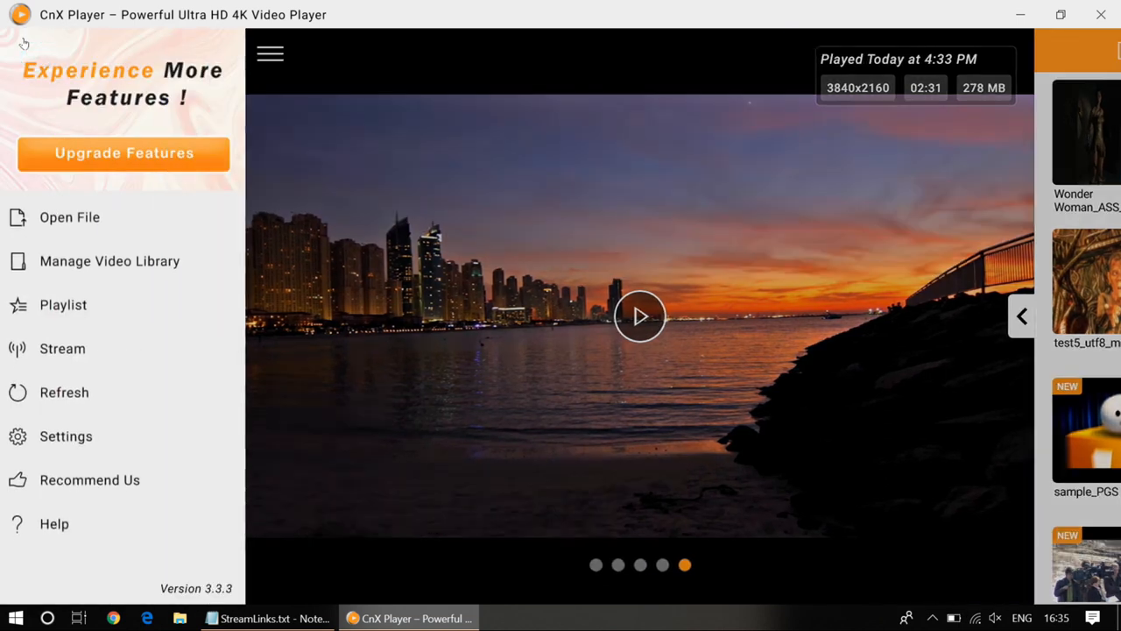
click(124, 152)
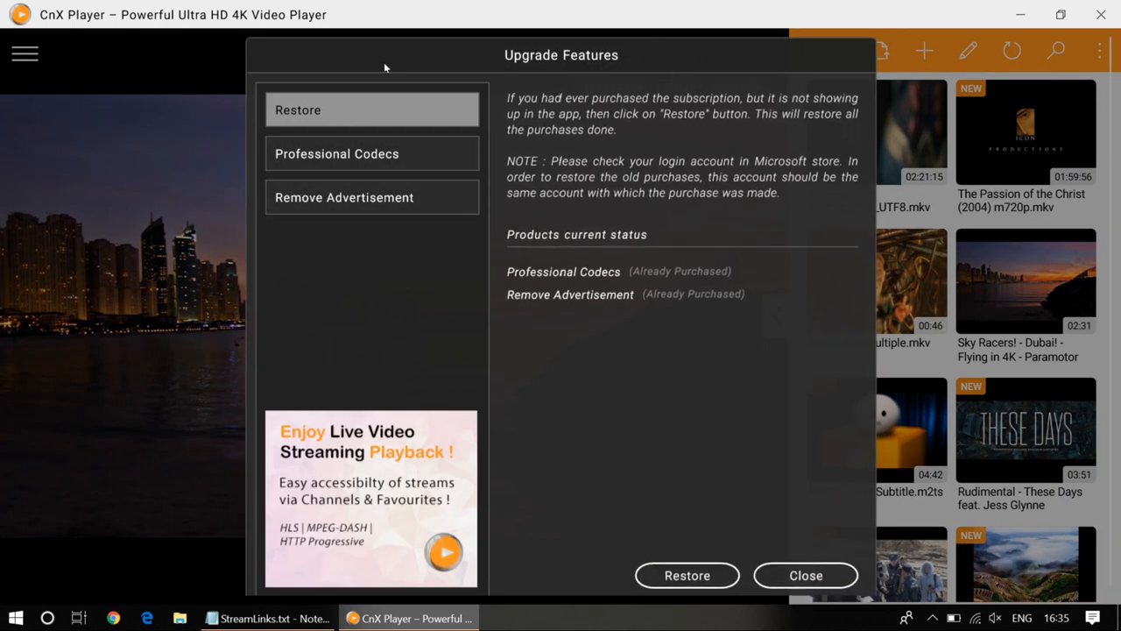
mouse_move(389, 41)
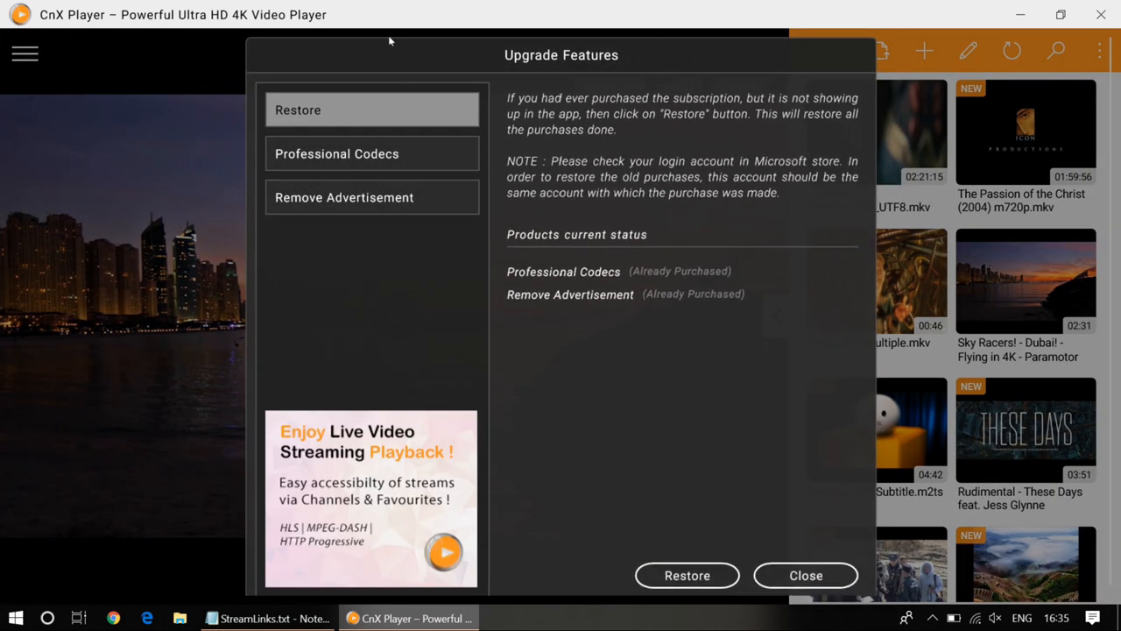